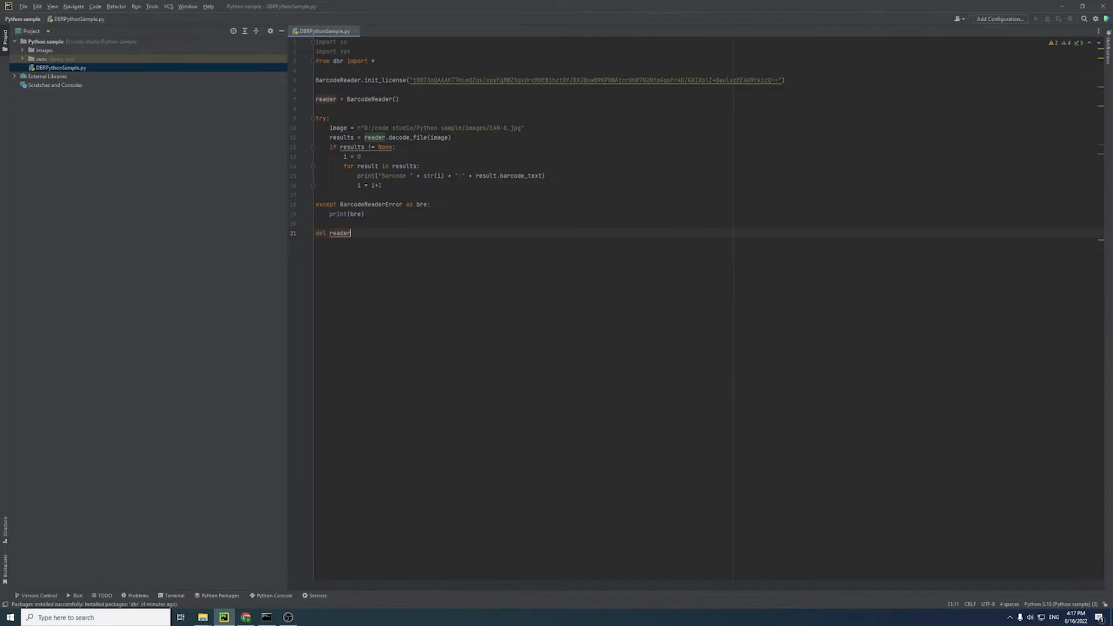
Step: Begin typing the 'pip ins' install command at the Command Prompt
click(1036, 19)
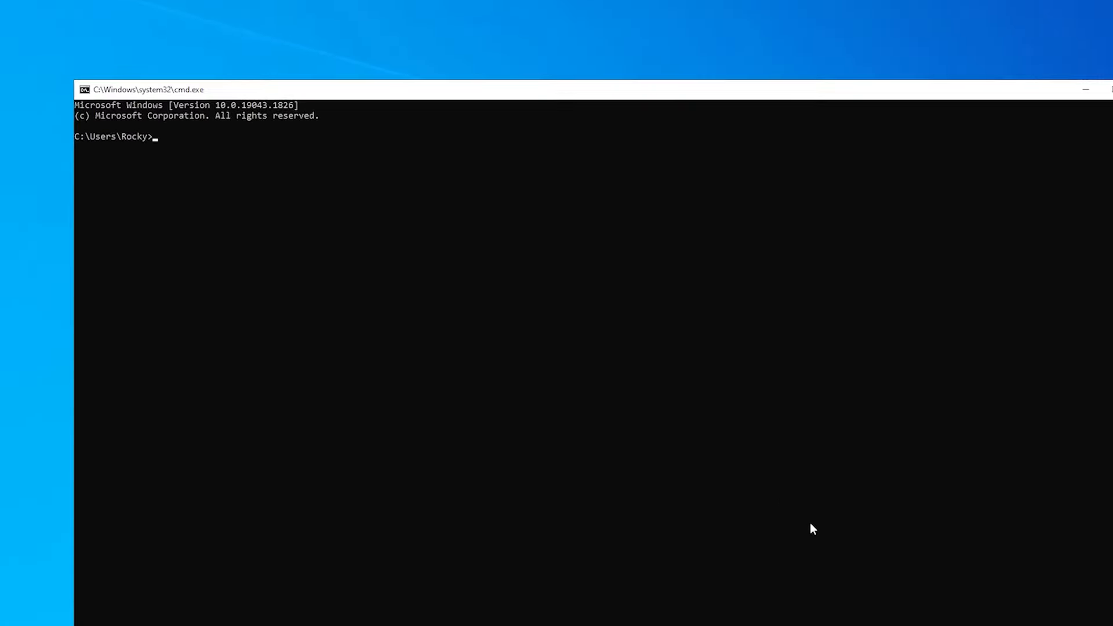
text(pip ins)
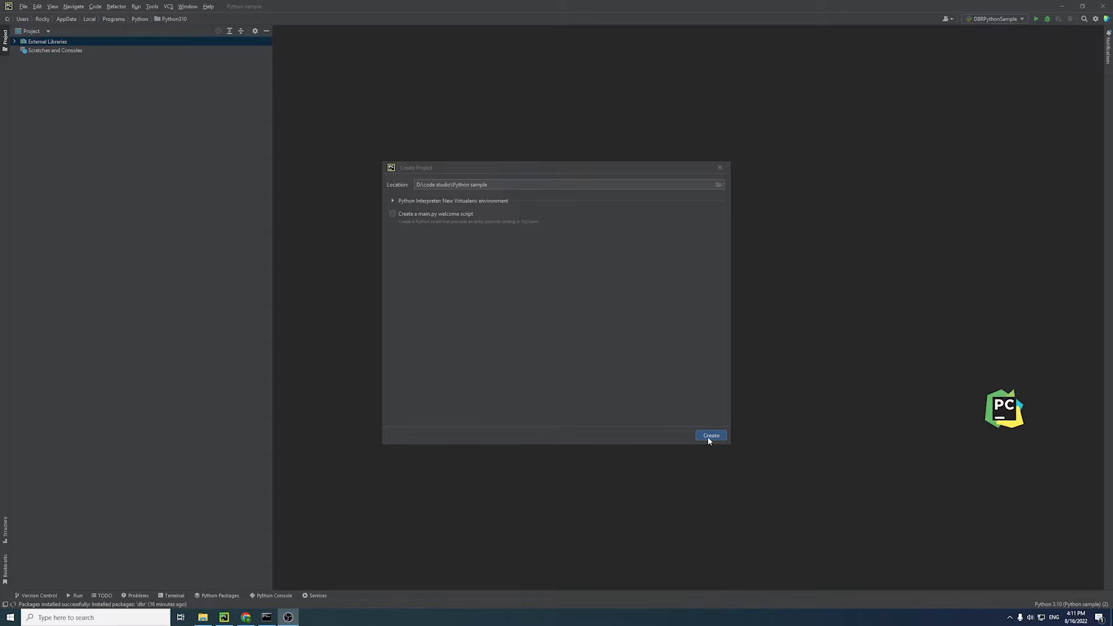
Step: Create the Python sample project and add a new Python file named DBRPythonSample.py
click(710, 436)
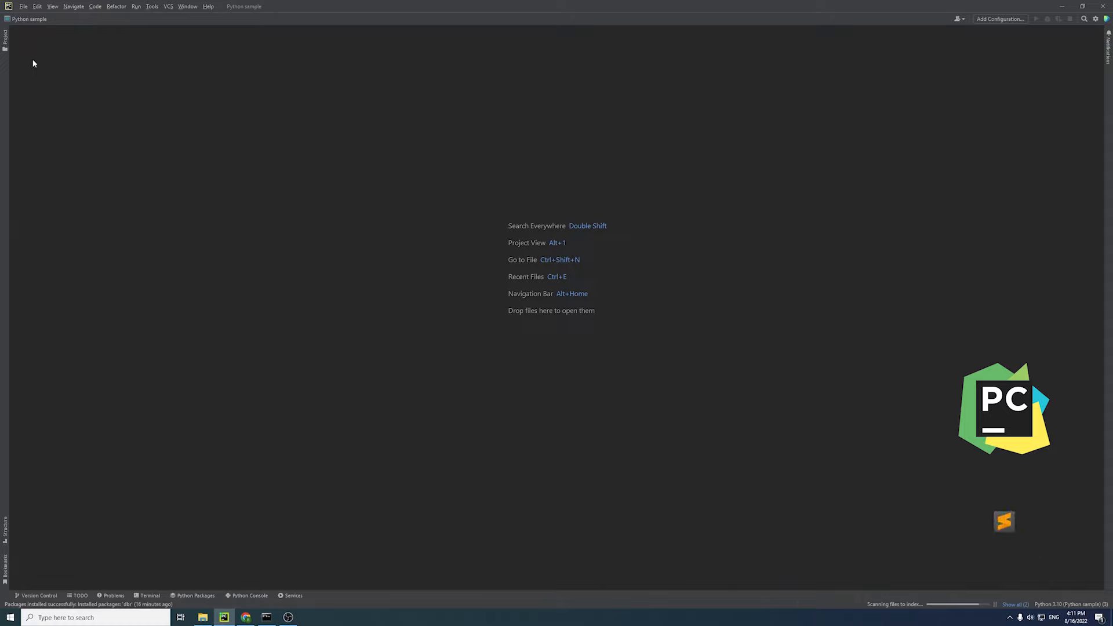
click(23, 7)
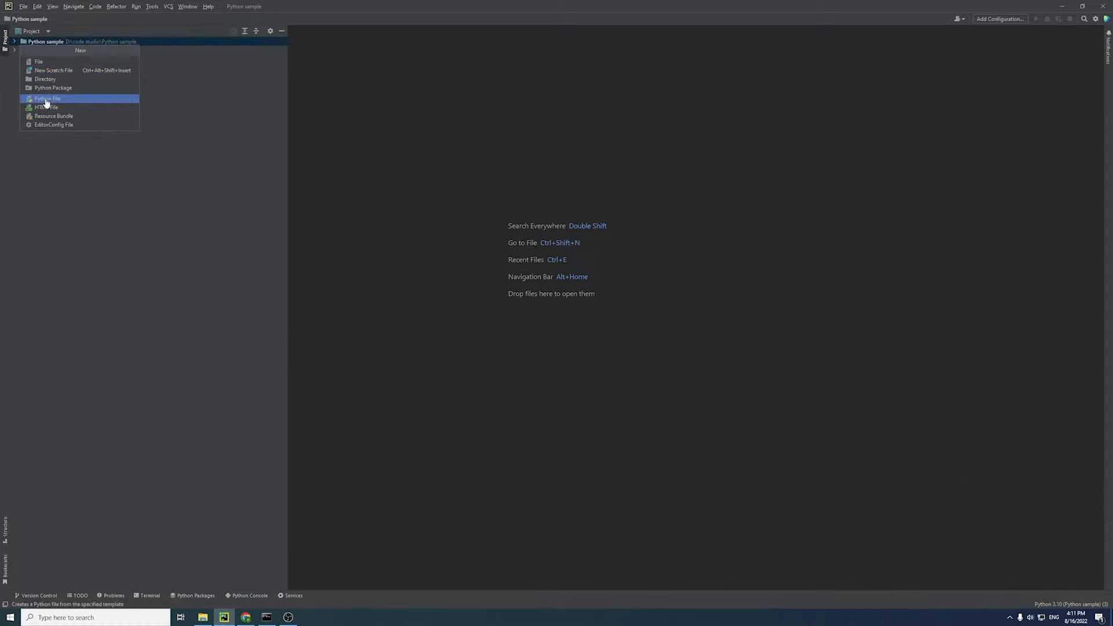
click(47, 98)
text(DBRPython0x)
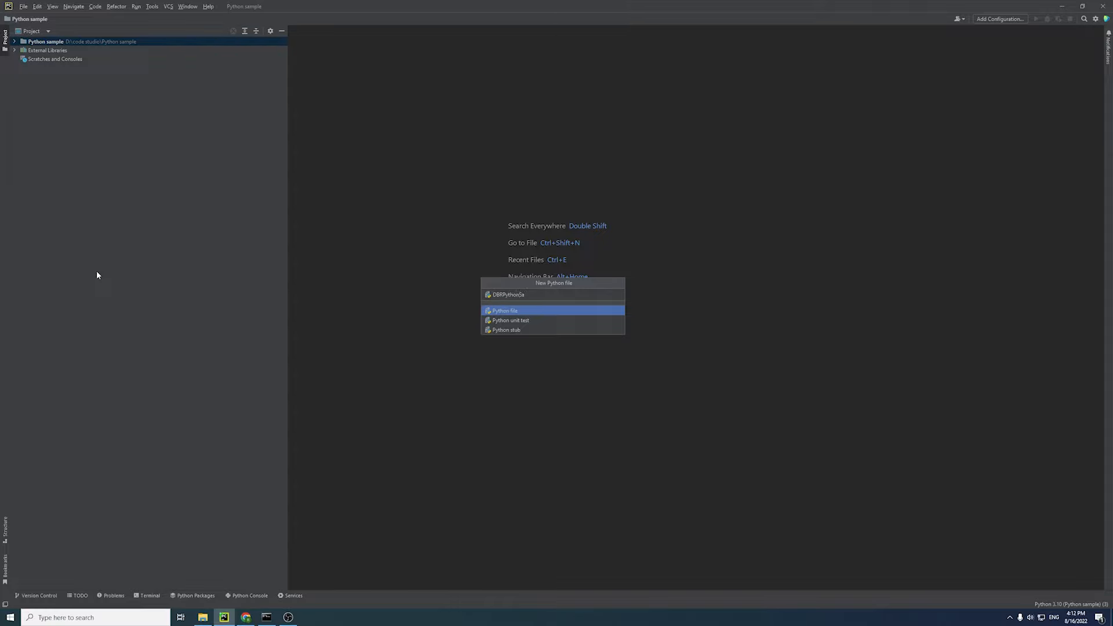
click(504, 310)
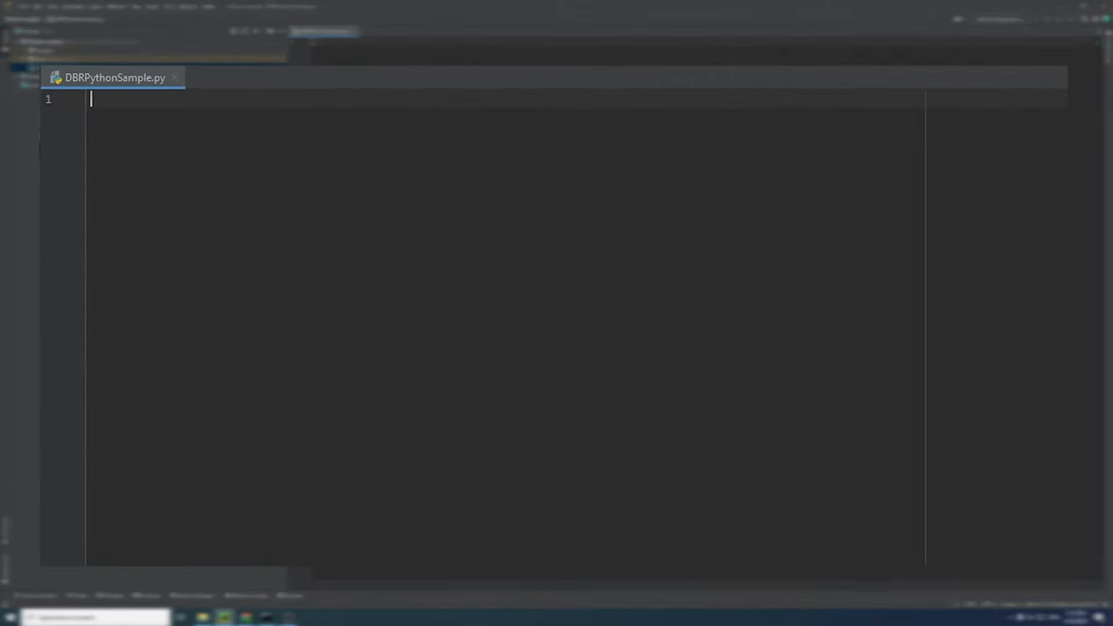
Step: Import os, sys and dbr, then start typing 'BarcodeReader.in' on line 5
text(import os)
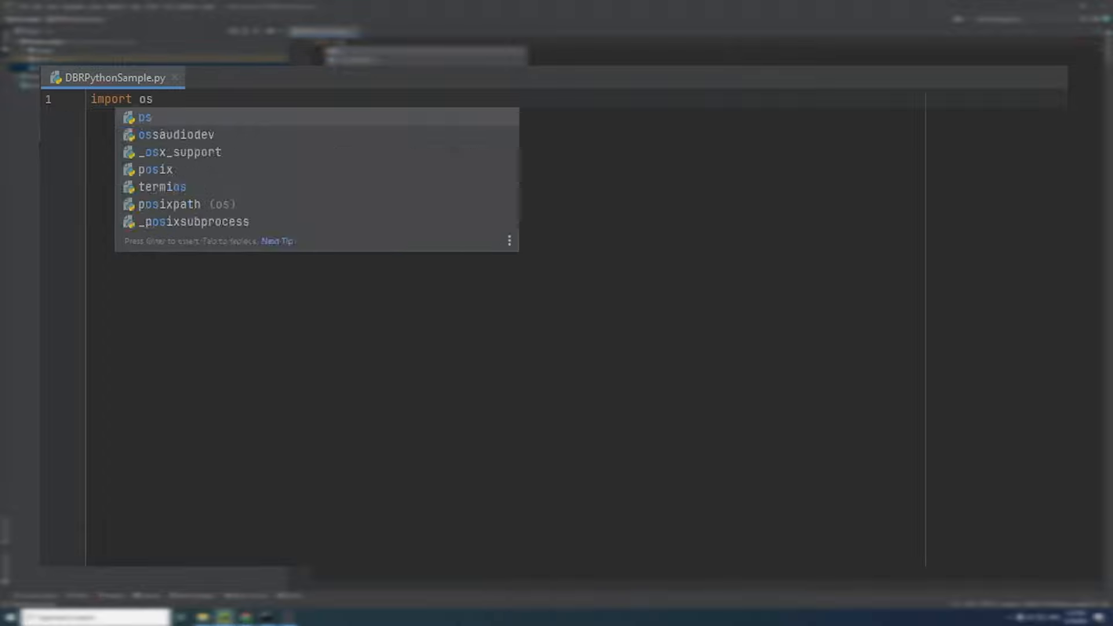
text(import sys)
text(from dbr import *)
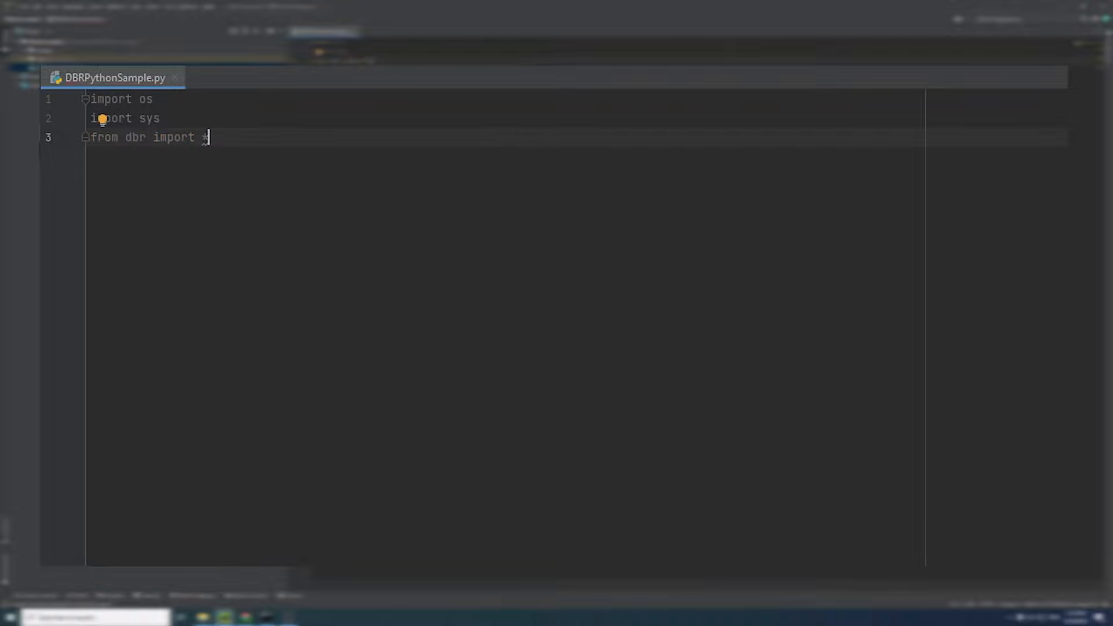
text(BarcodeReader)
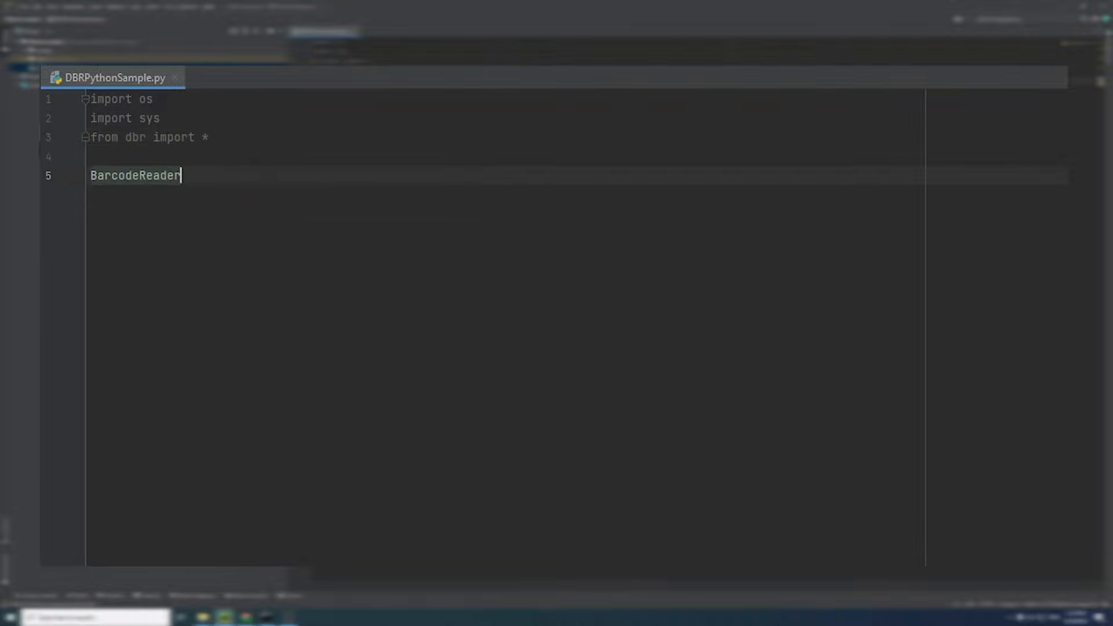
text(.in)
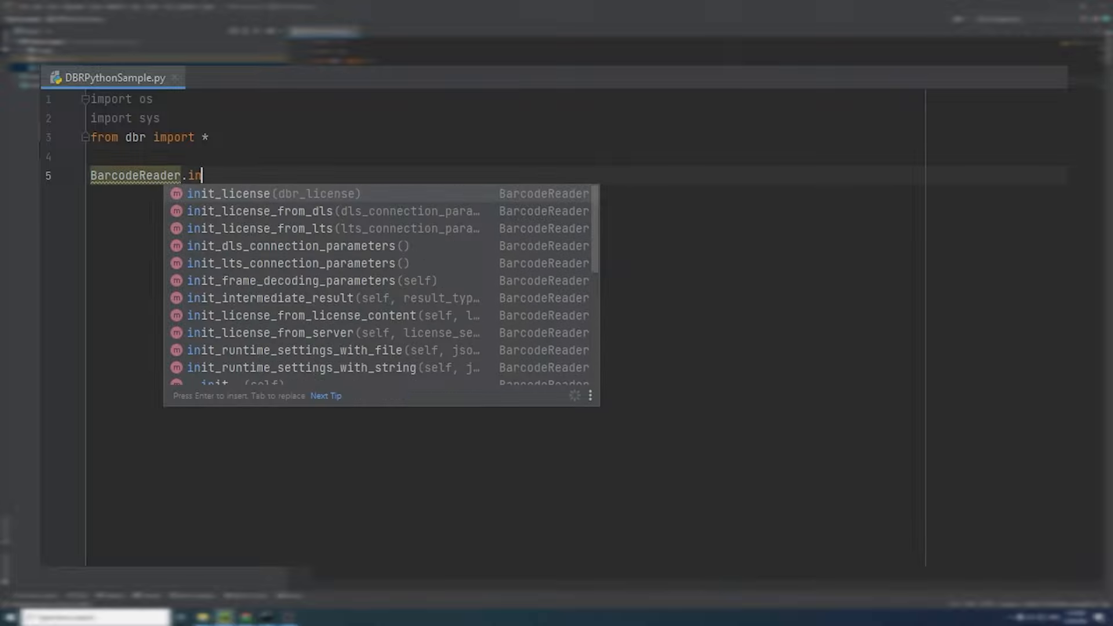
Step: Insert BarcodeReader.init_license and paste the Dynamsoft trial license key as its argument
click(229, 193)
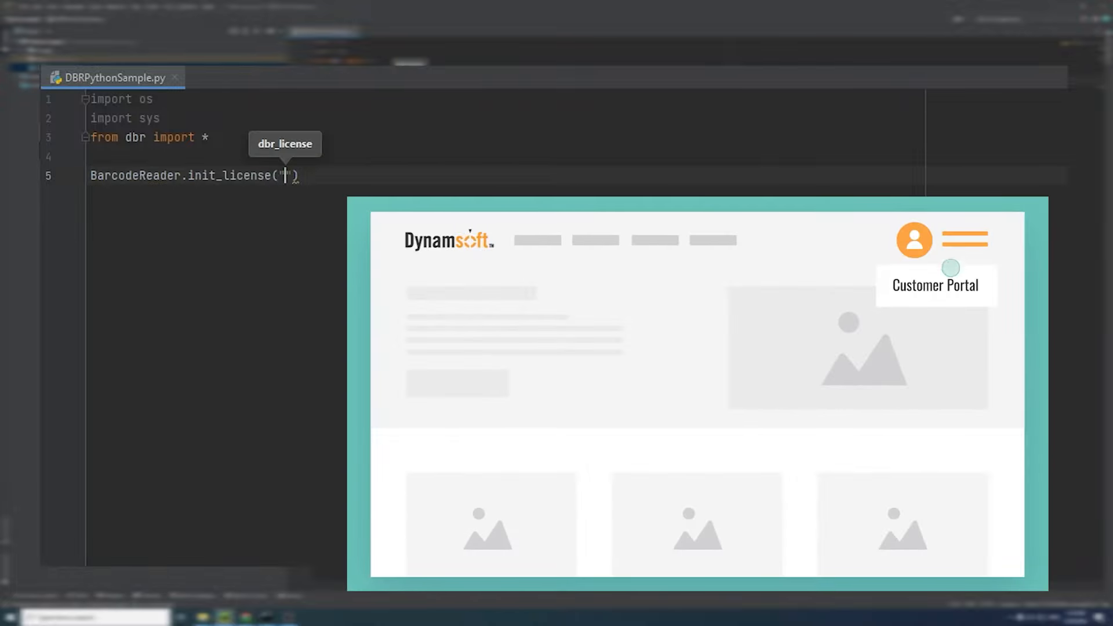
click(935, 285)
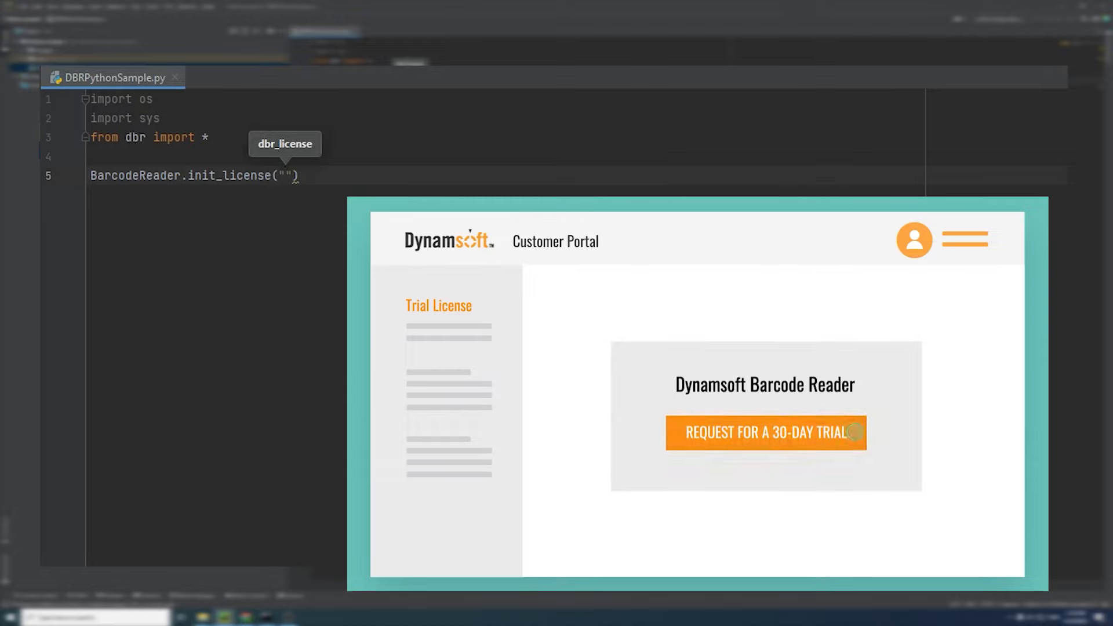
click(766, 433)
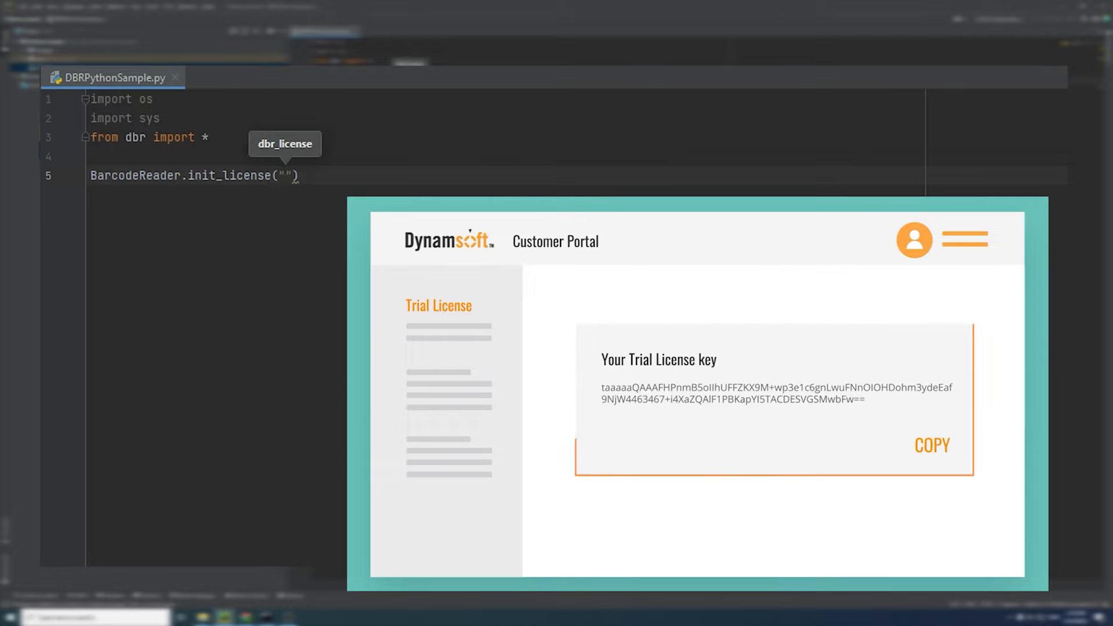
click(932, 446)
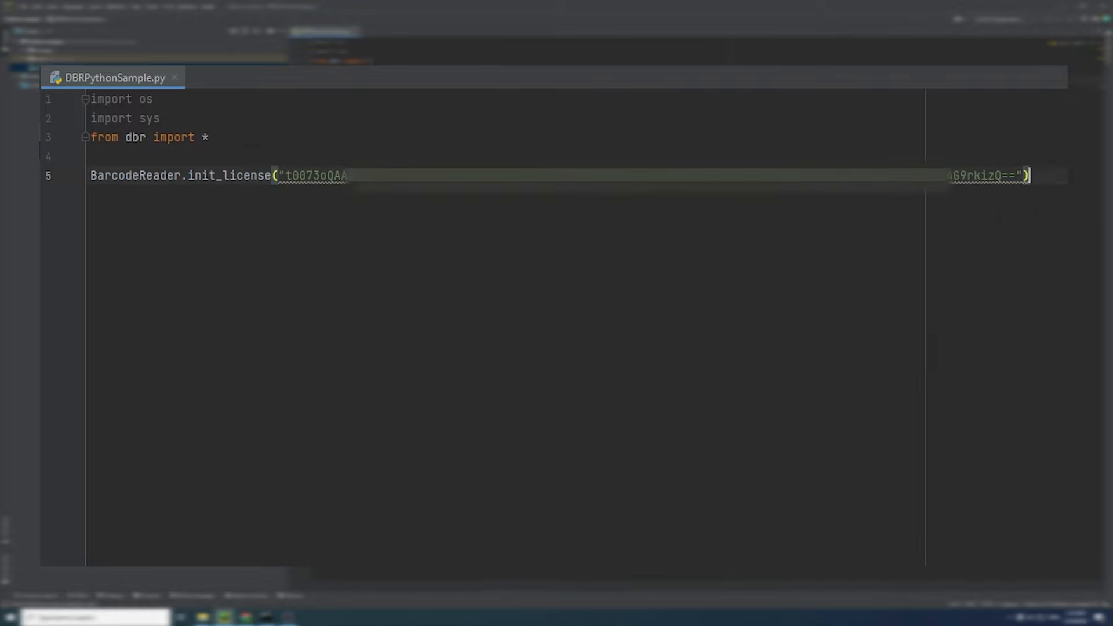
Step: Create a reader object with reader = BarcodeReader()
text(reader)
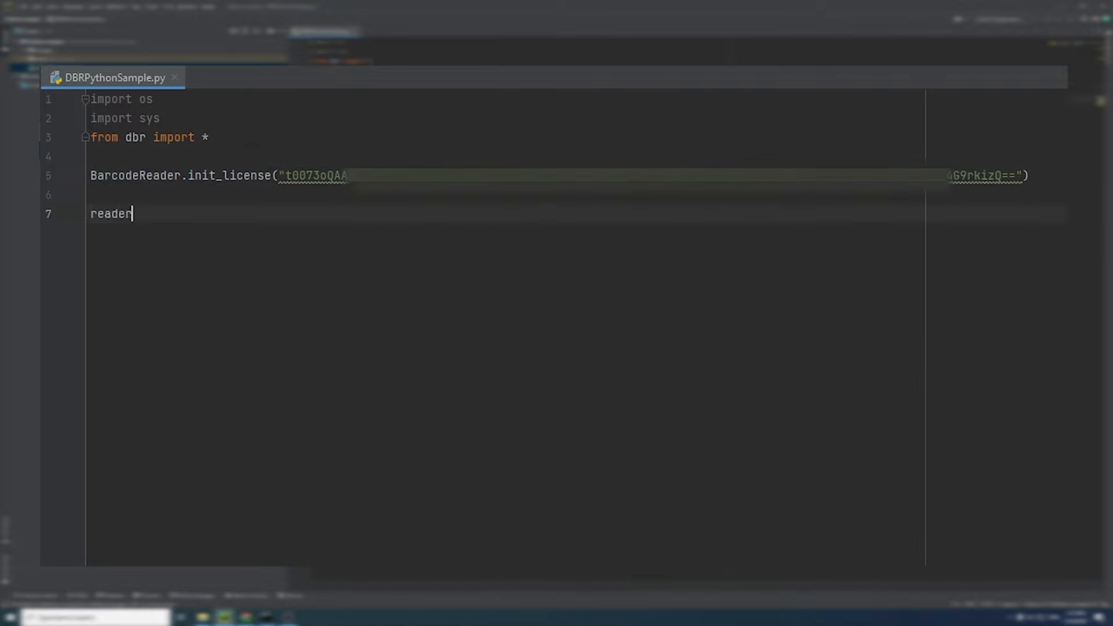
text(= BarcodeReader)
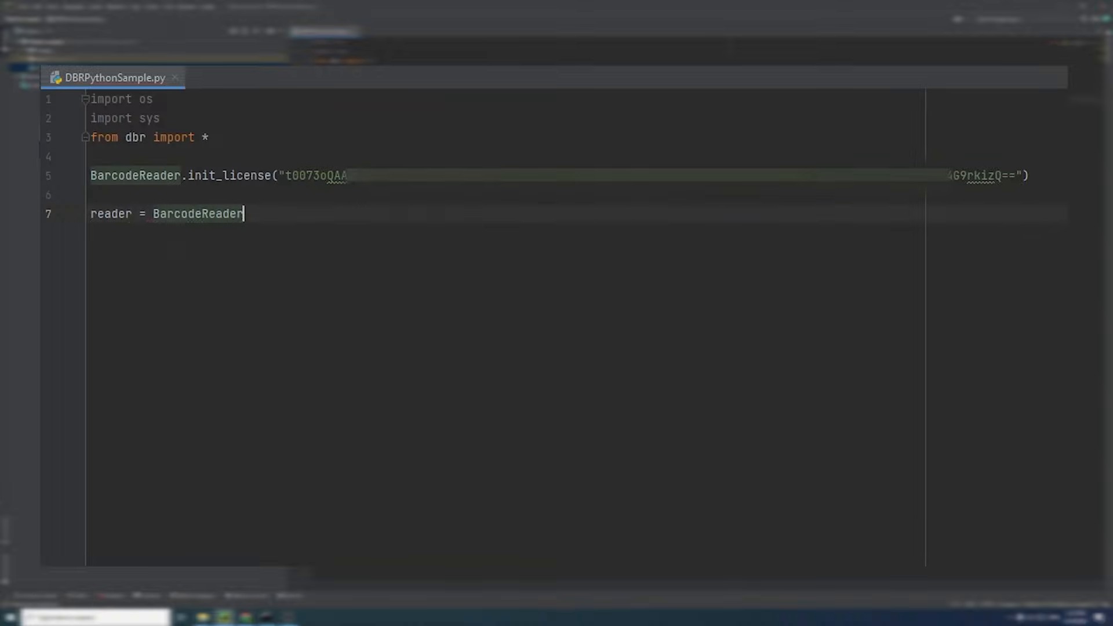
text(())
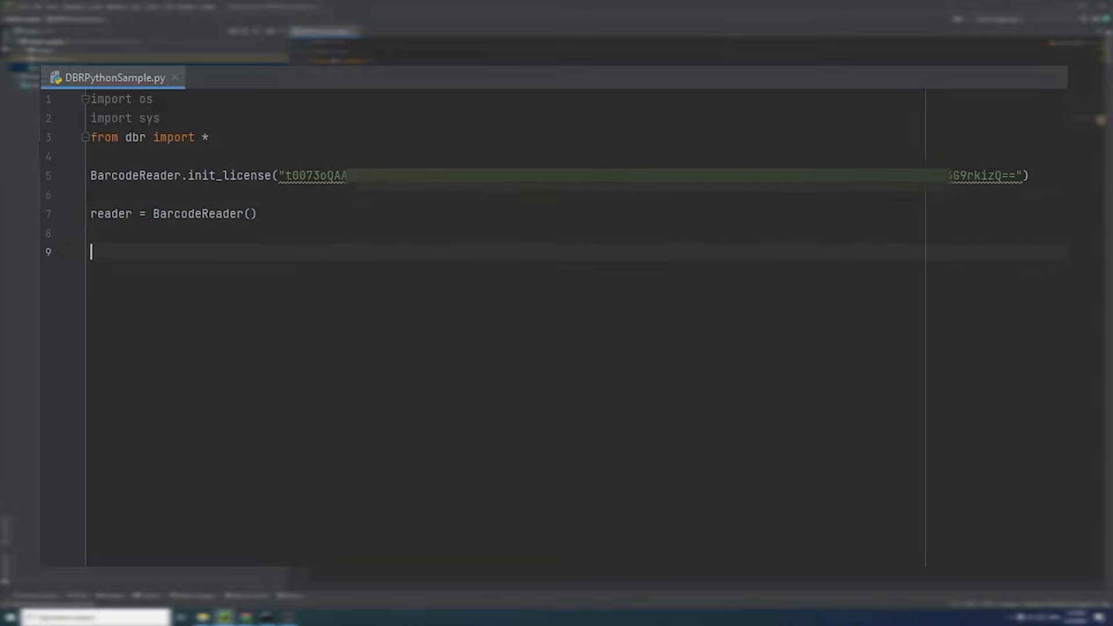
Step: In a try block, set the EAN-8.jpg image path and decode it into results
text(try:)
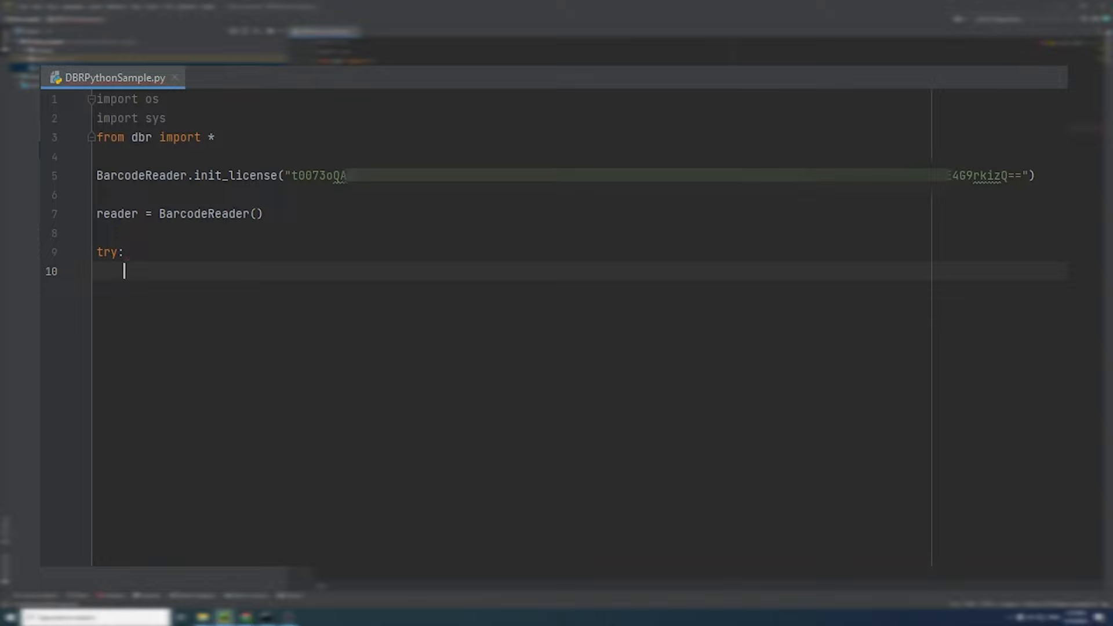
text(image =)
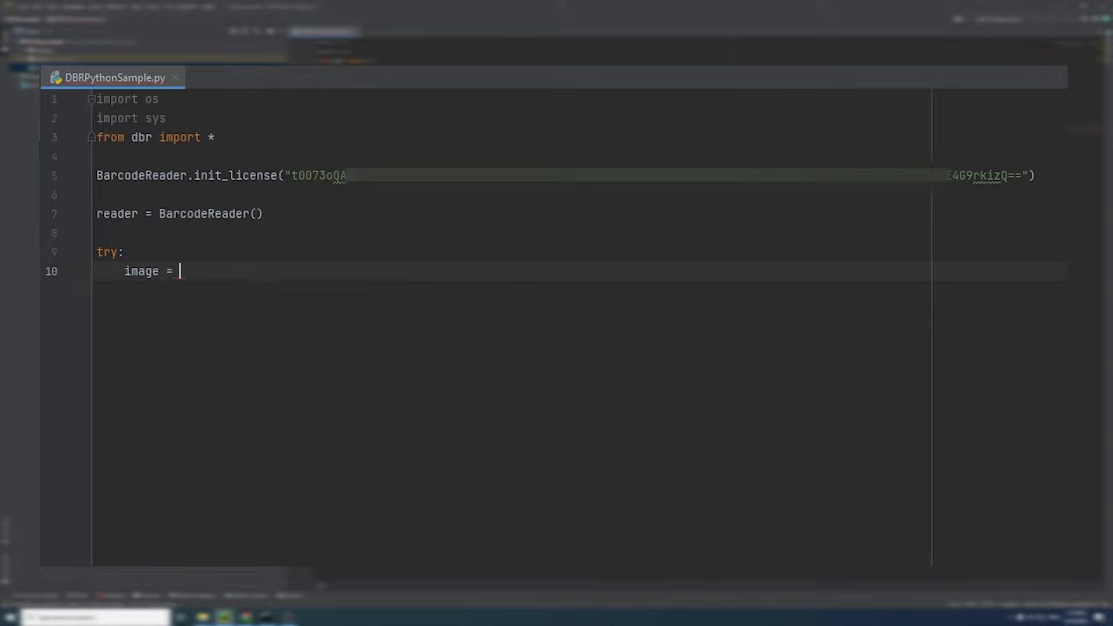
text(r")
text(result)
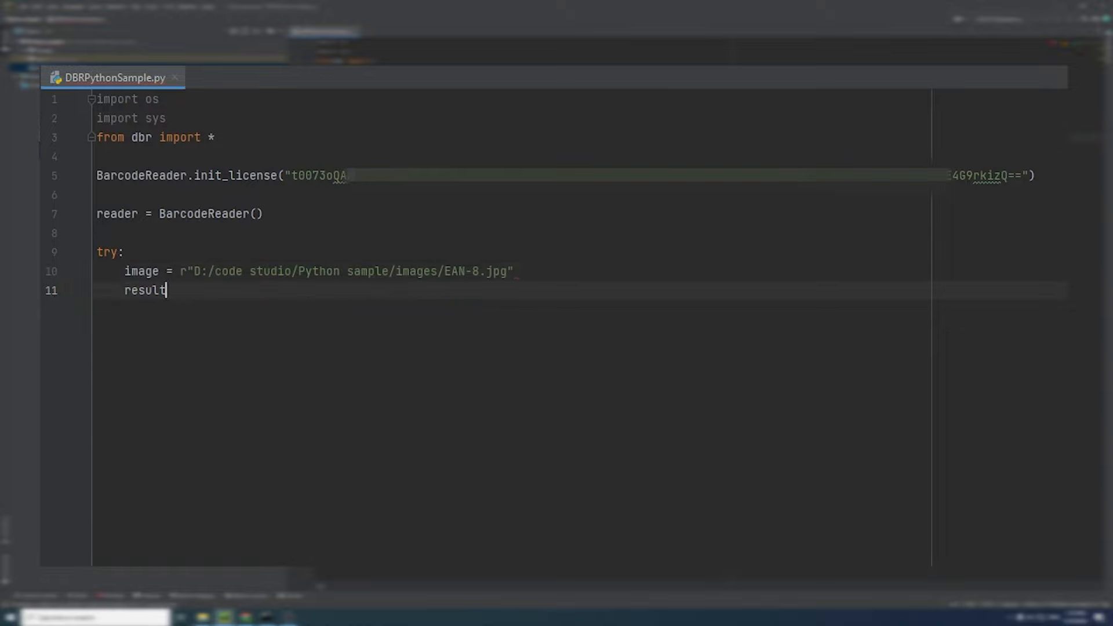
text(s = reader)
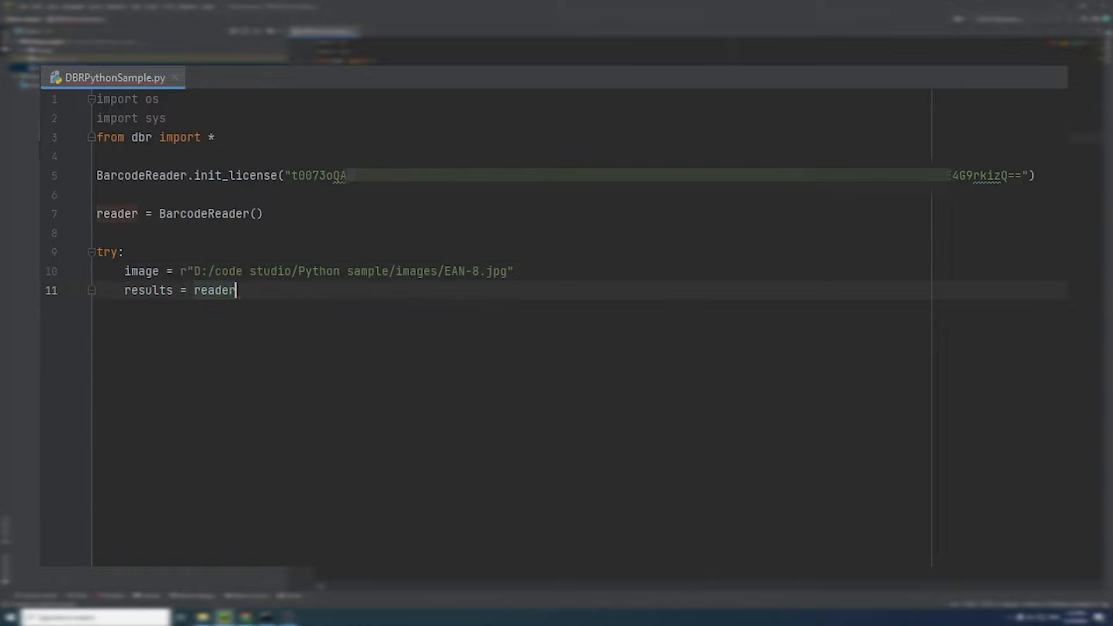
text(.decode_file(image)
text(i = 0)
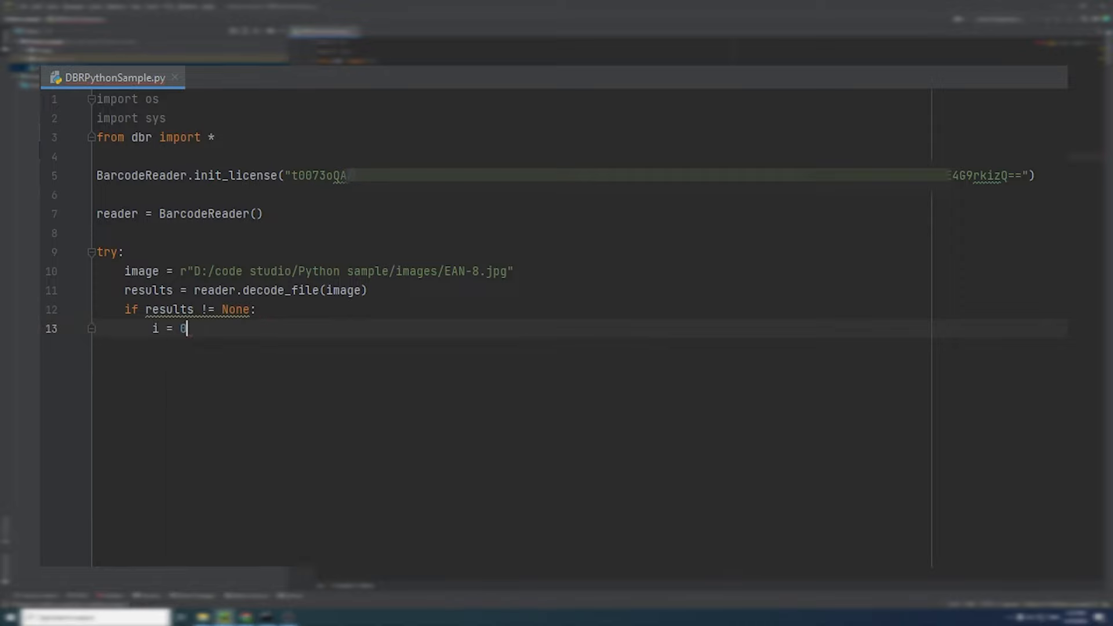
Step: Loop over results printing each barcode's index and text, incrementing i by 1
text(for result)
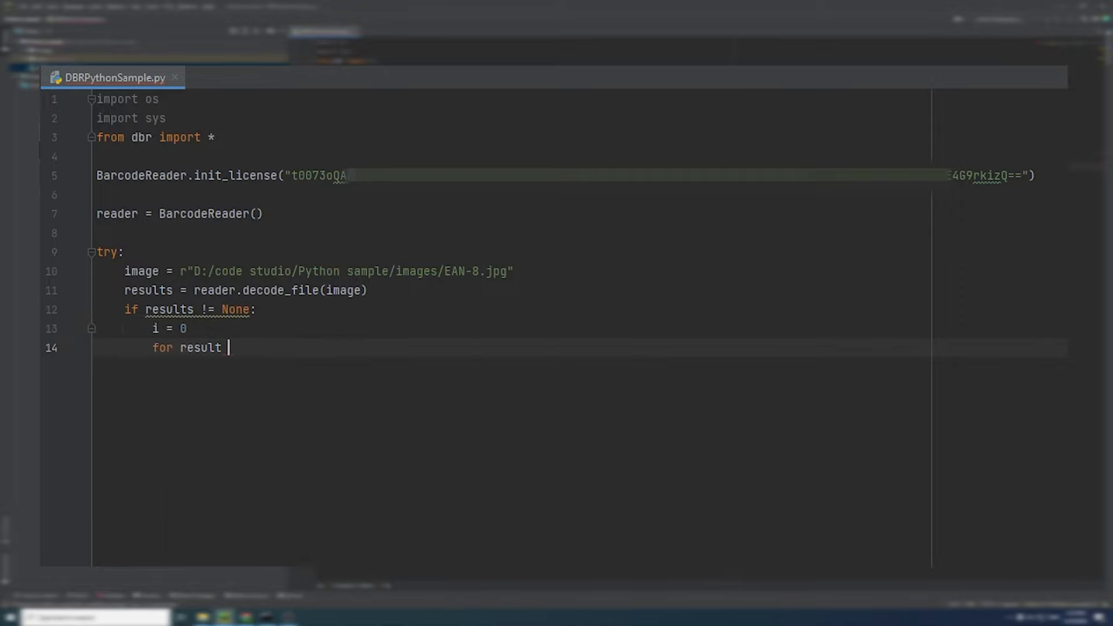
text(in results)
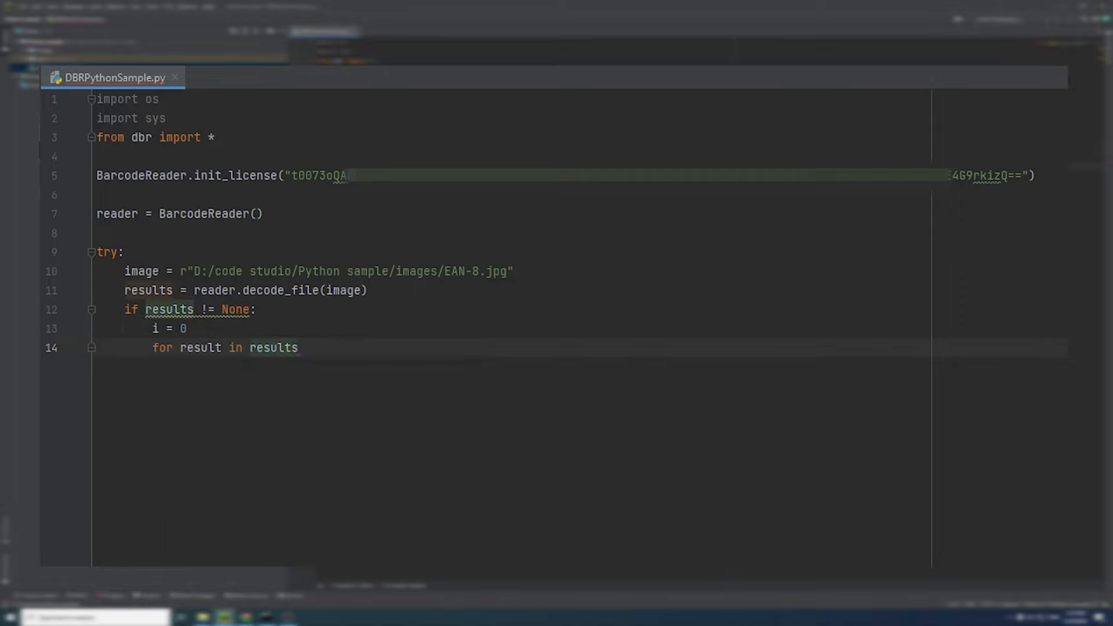
text(print("Barcode " + str(i) + ":" + result.barcode_text)
text(i = i)
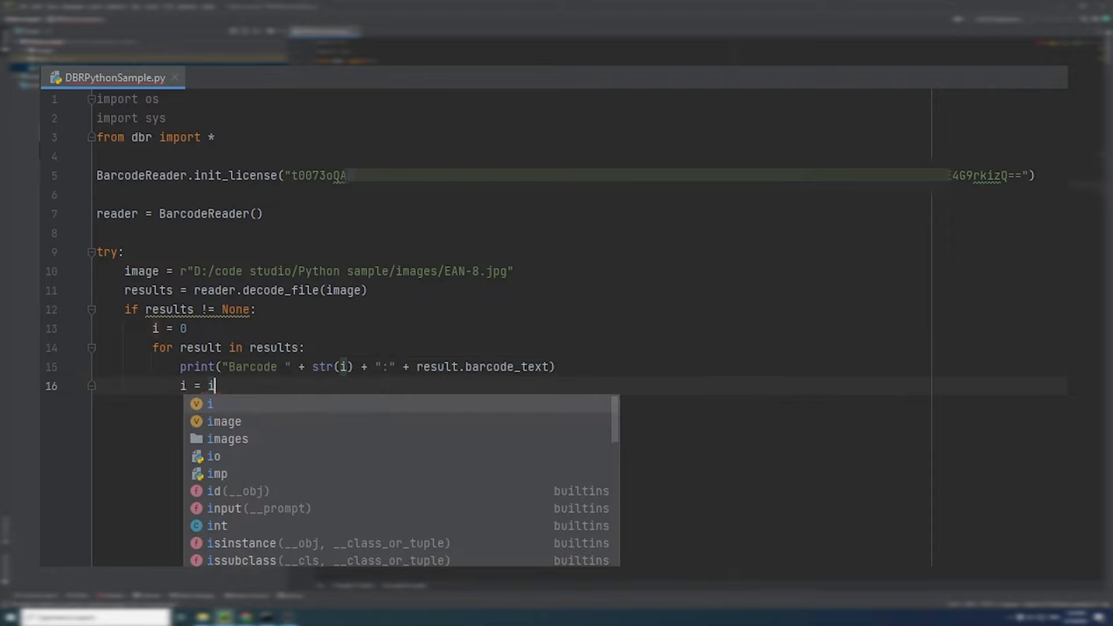
text(+1)
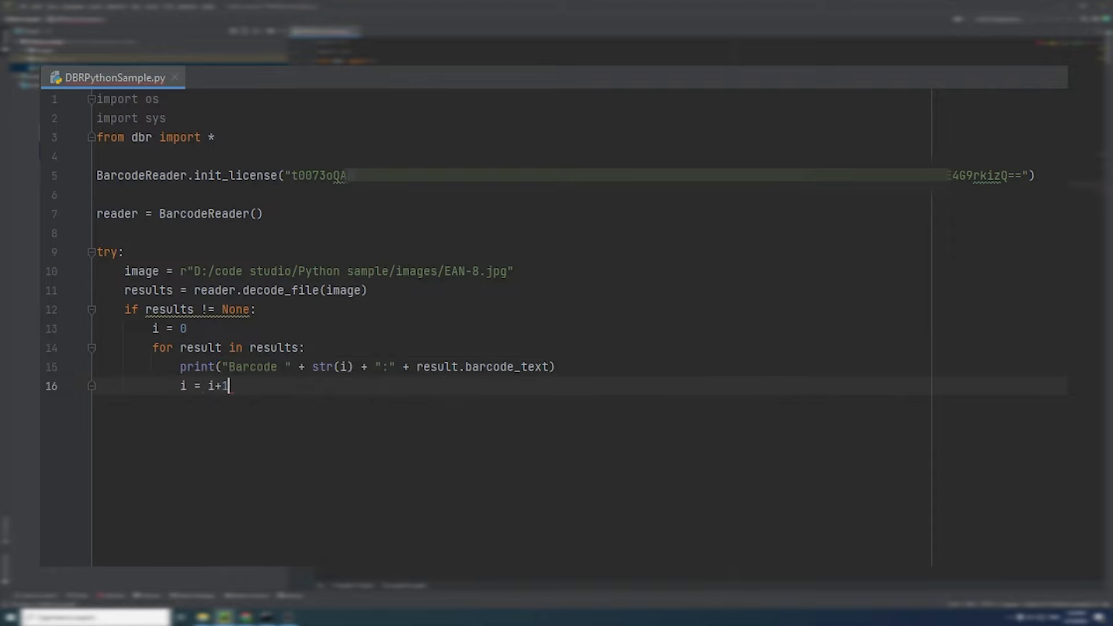
key(Enter)
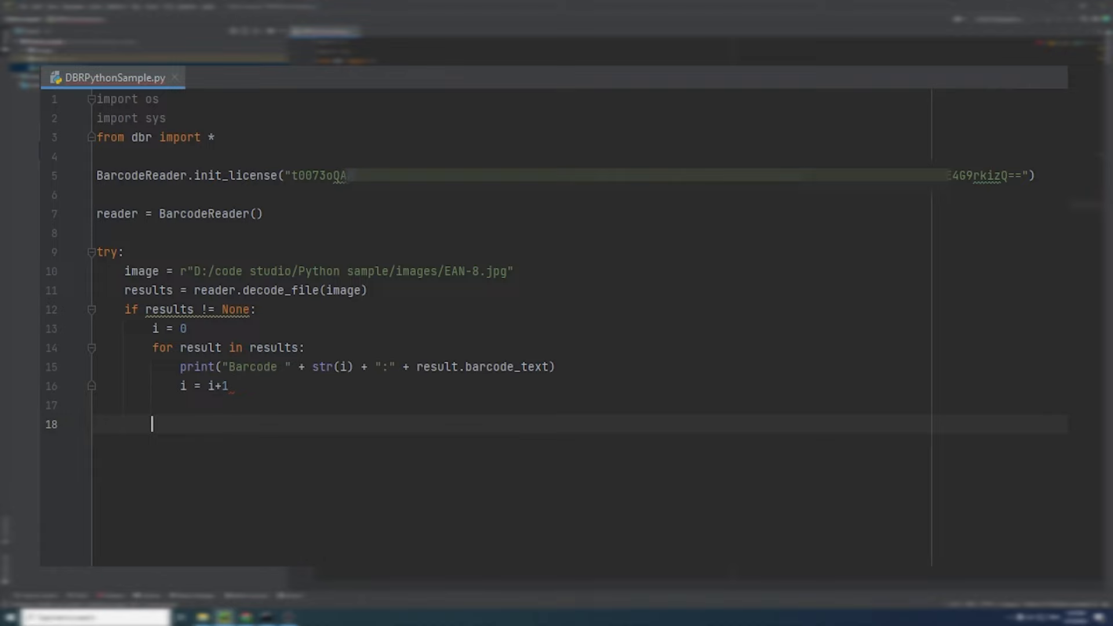
Step: Add an except BarcodeReaderError as bre block that prints the error
text(except)
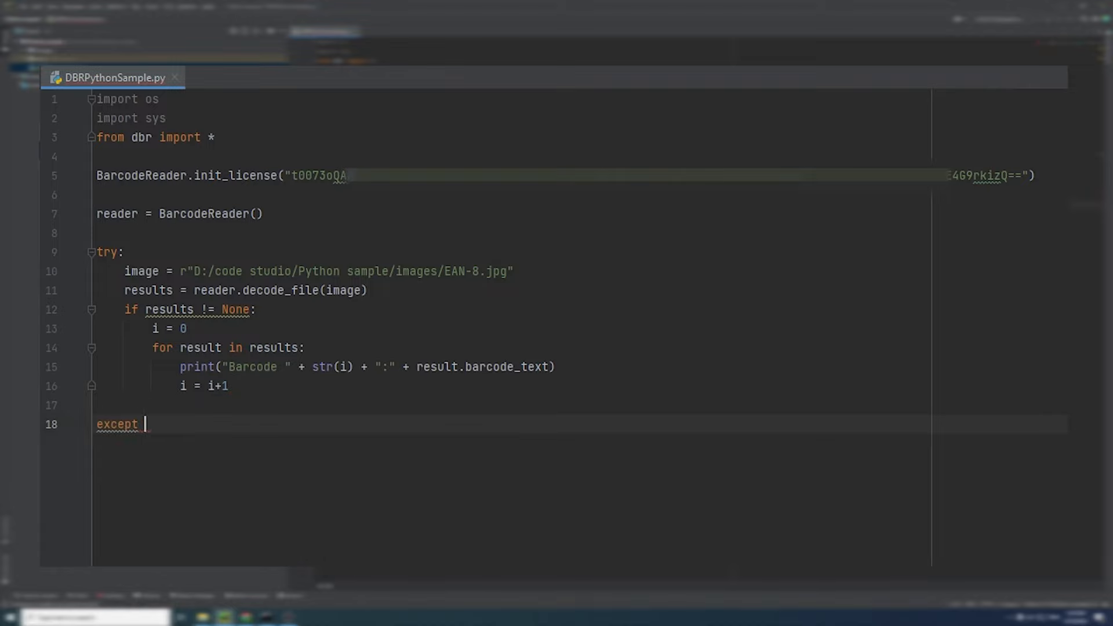
text(BarcodeReaderError as bre:)
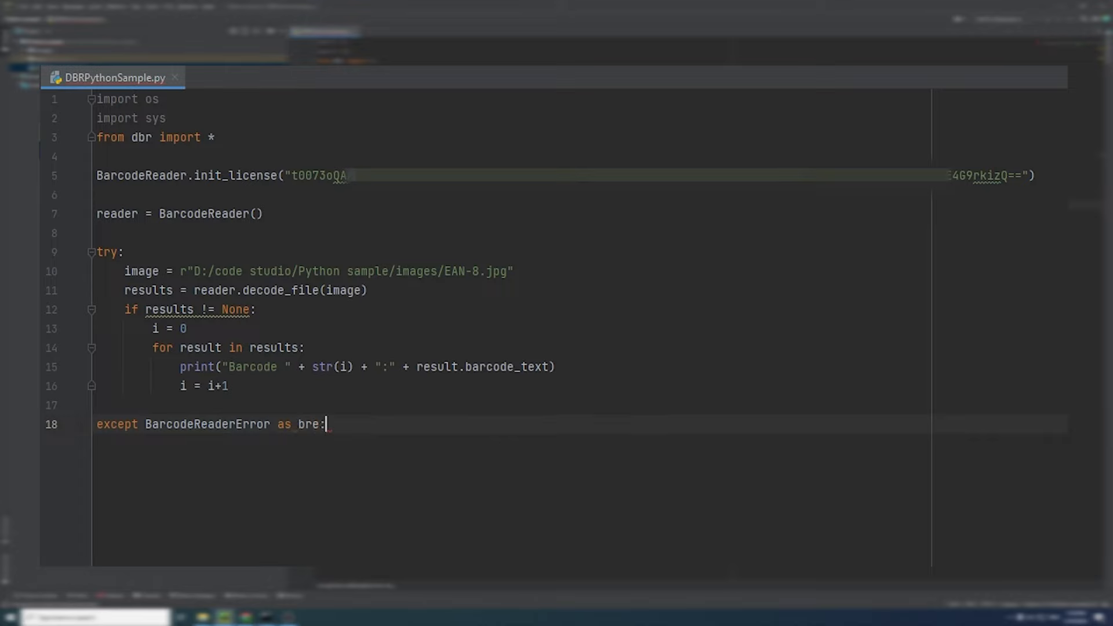
text(print())
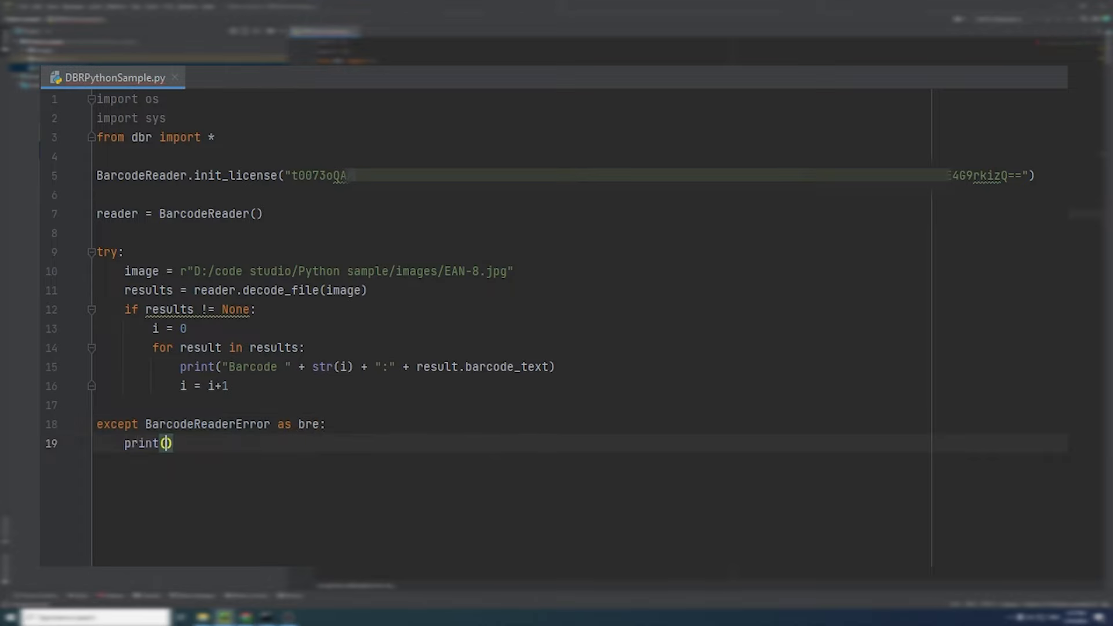
text(bre)
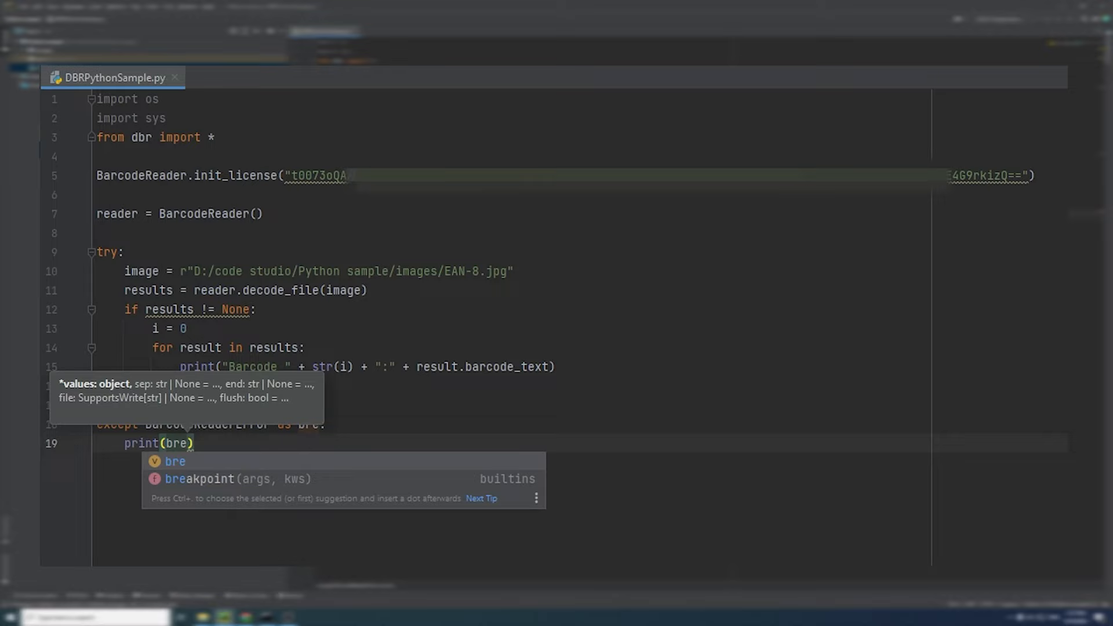
Step: End the script with del reader and run DBRPythonSample
text(del)
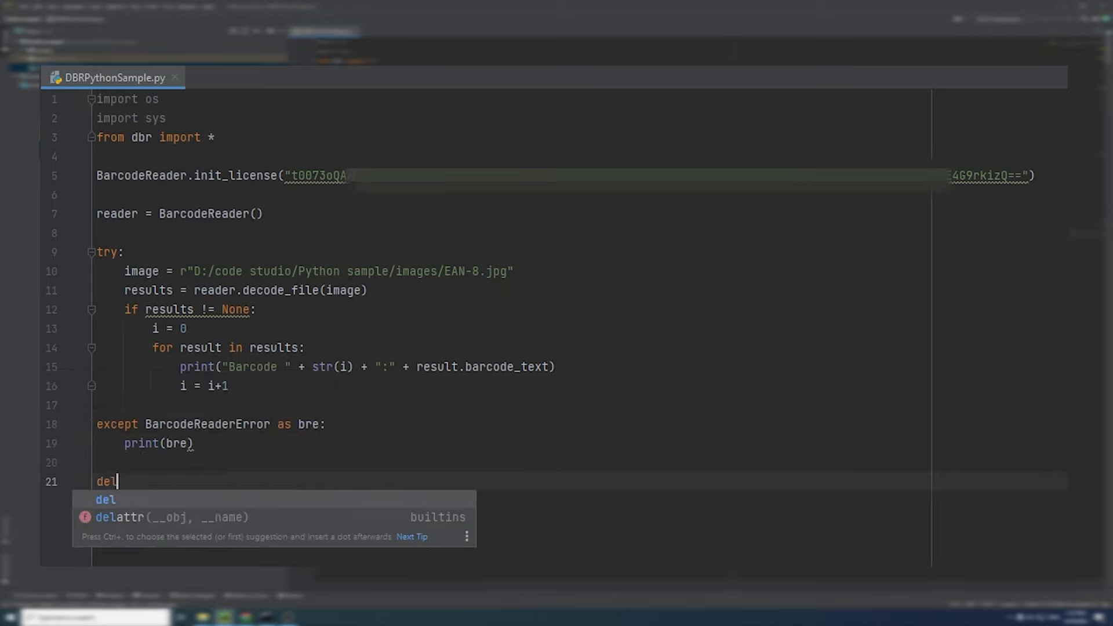
text(reader)
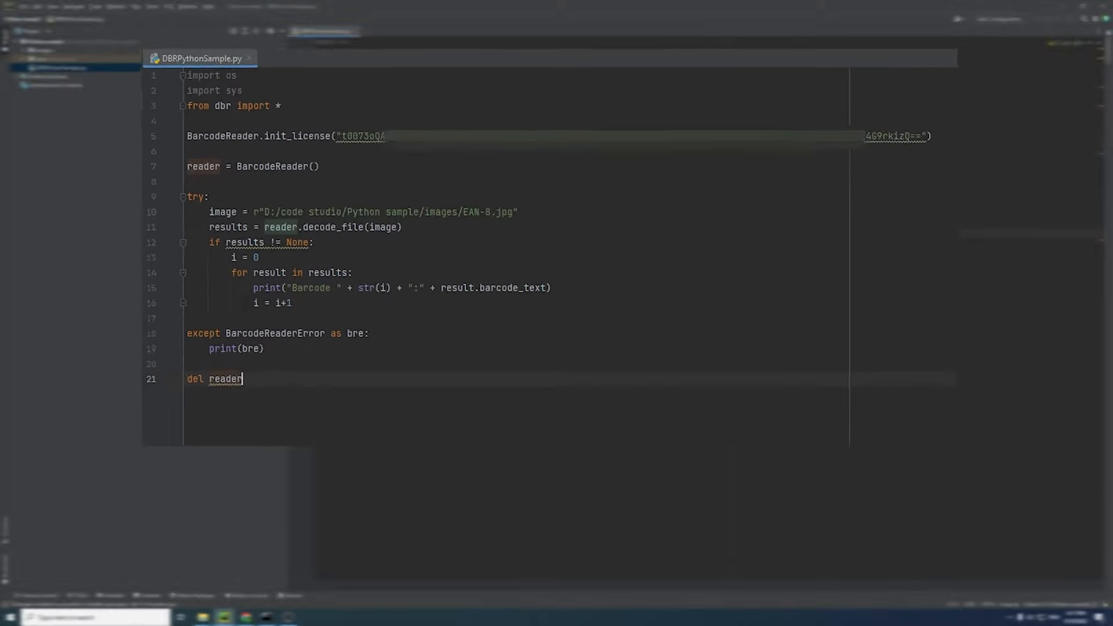
click(136, 6)
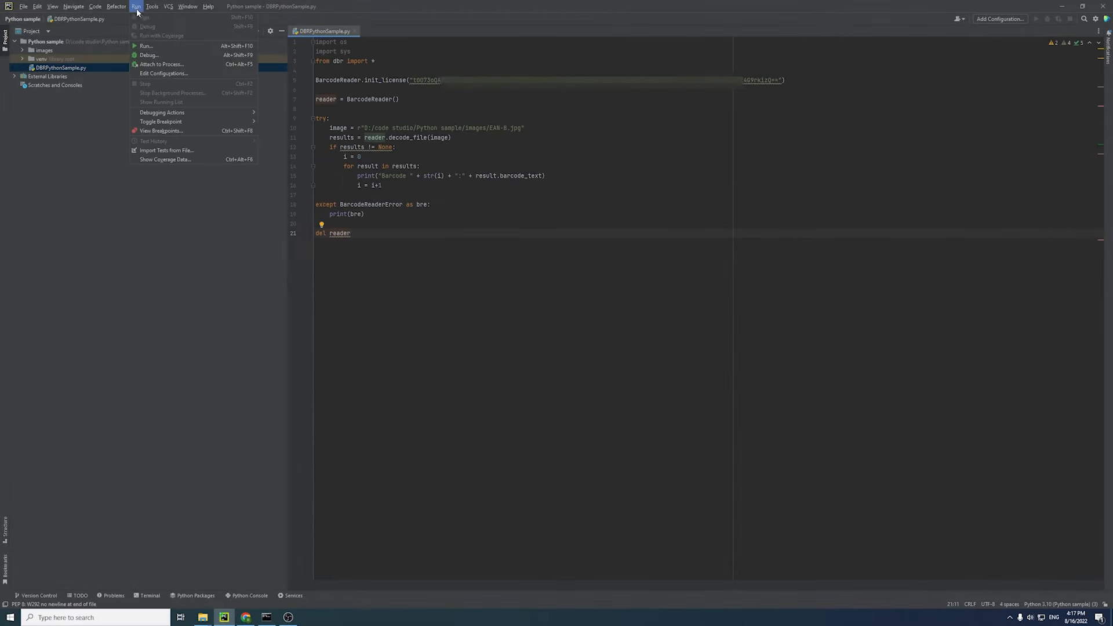
click(146, 45)
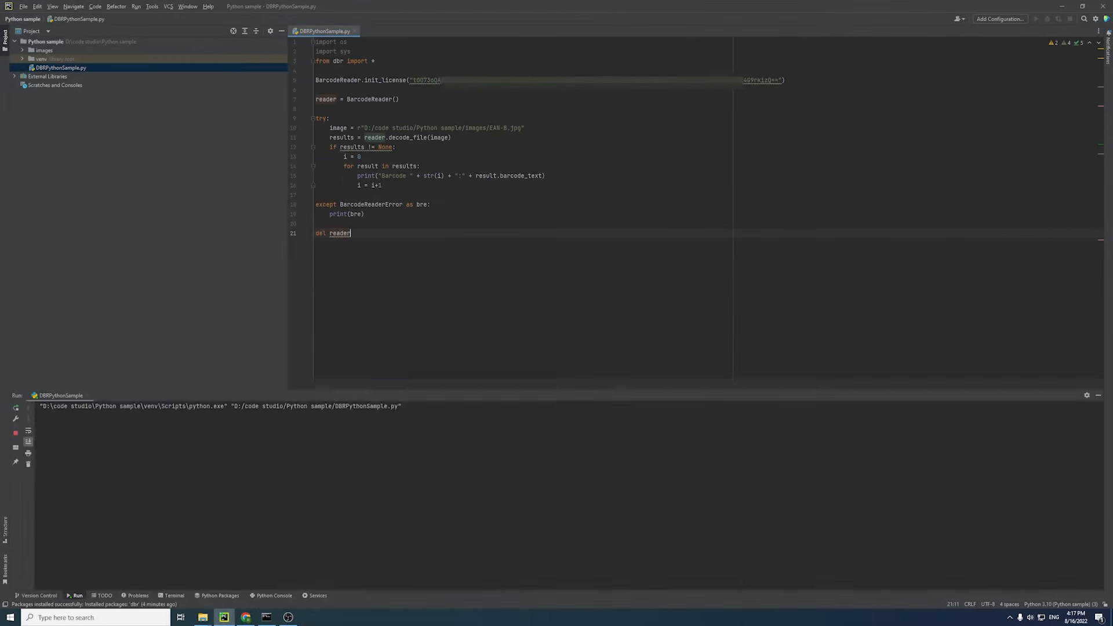